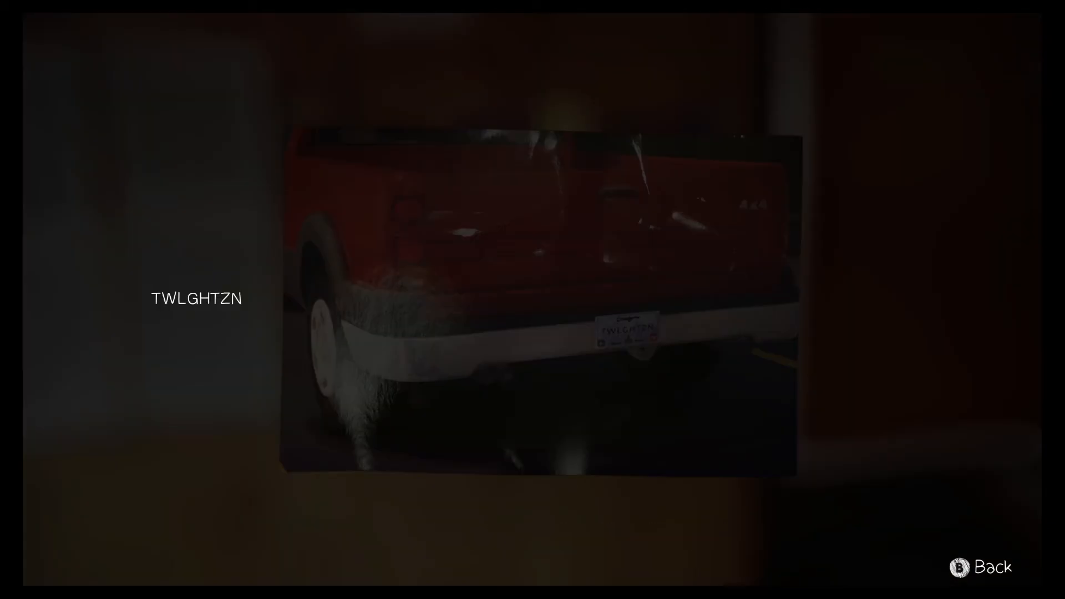
Step: Close the TWLGHTZN plate close-up and examine the red truck rear photo showing SXFTNDR
key(b)
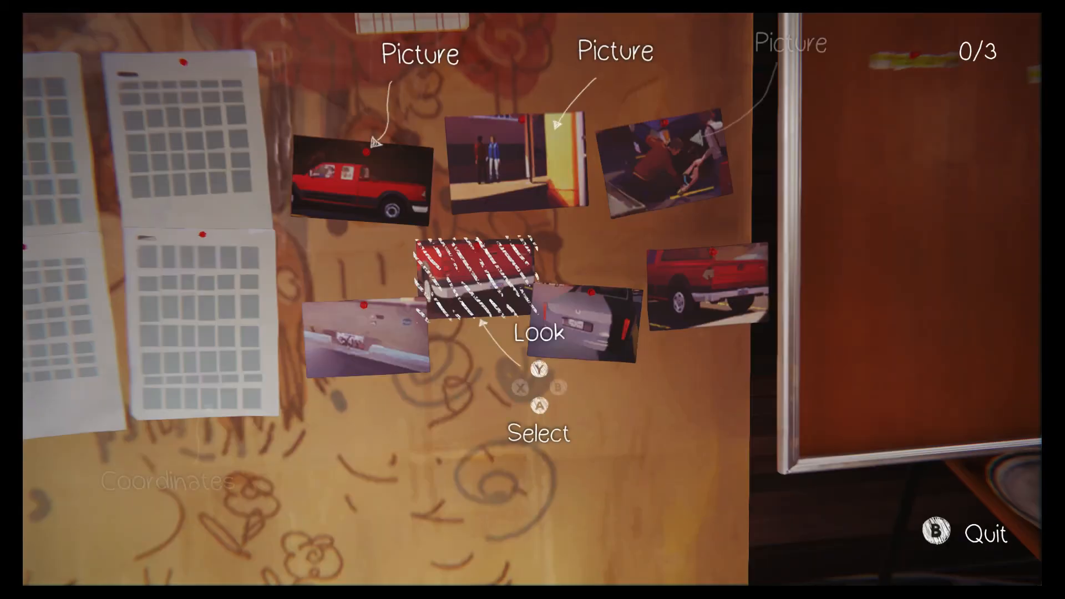
click(473, 279)
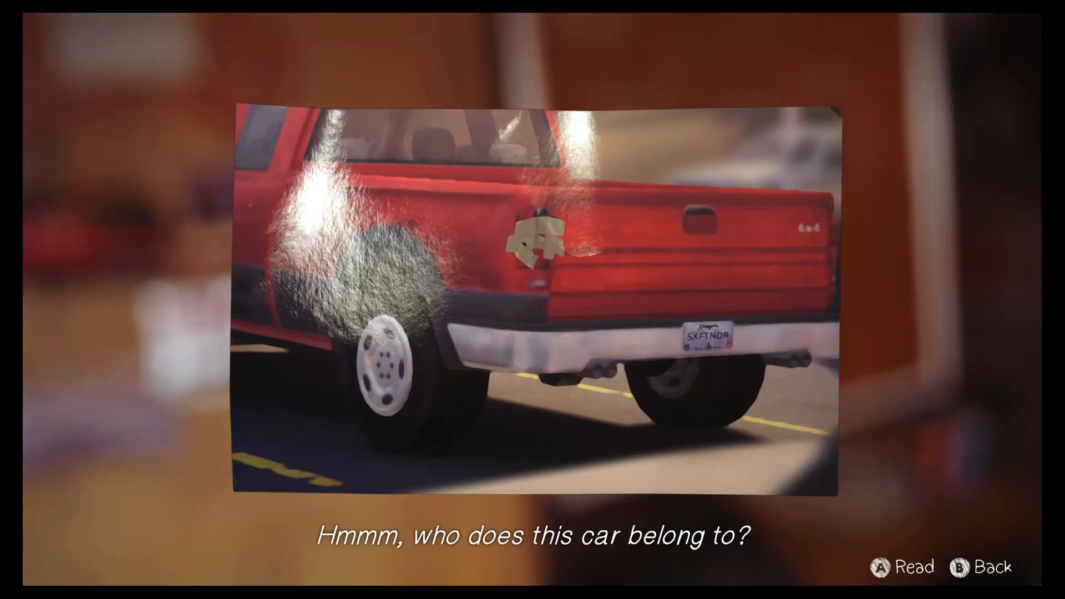
Step: Close the SXFTNDR truck photo close-up and return to the evidence board
key(b)
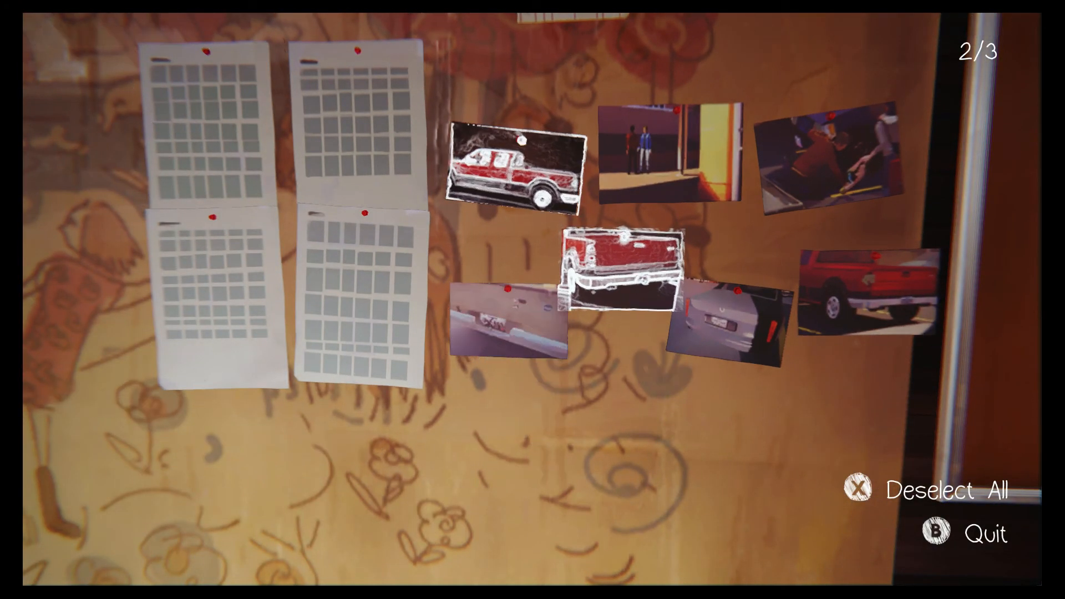
Step: Examine the side-view photo of the red truck and driver, then return to the board
click(489, 326)
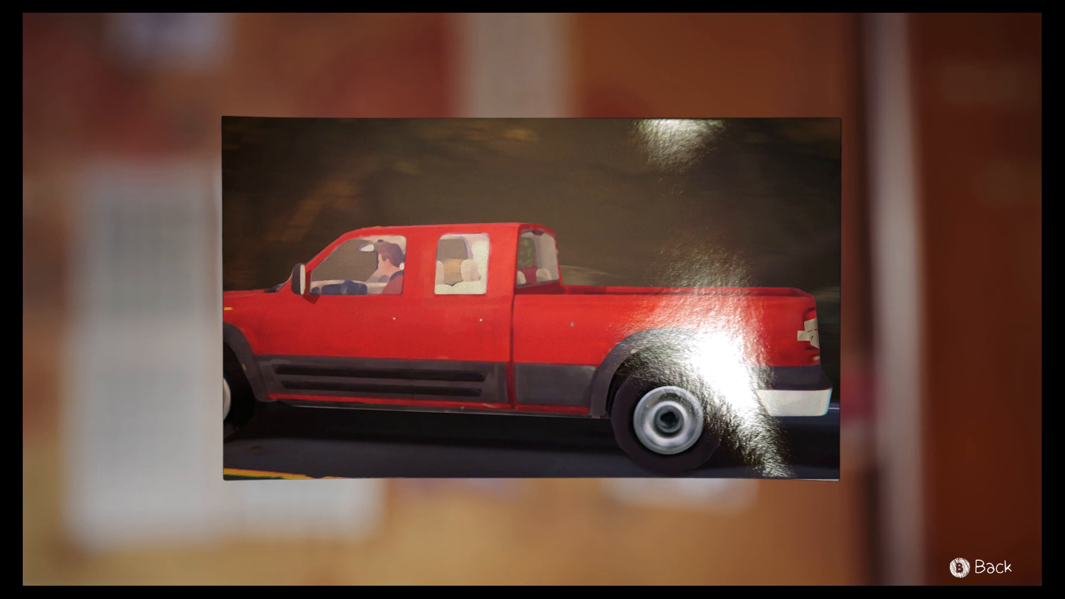
click(983, 565)
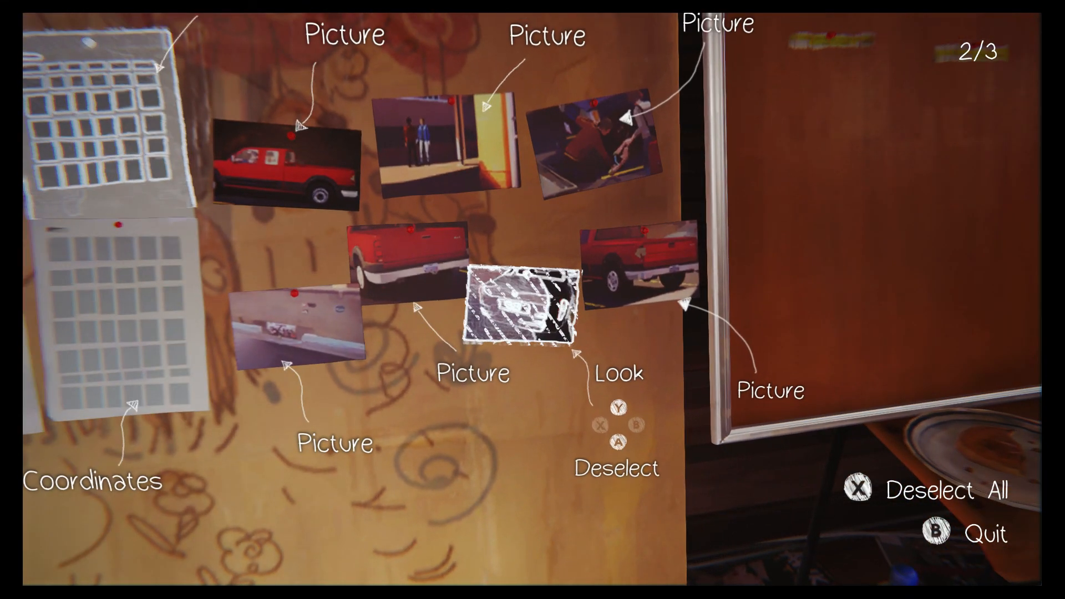